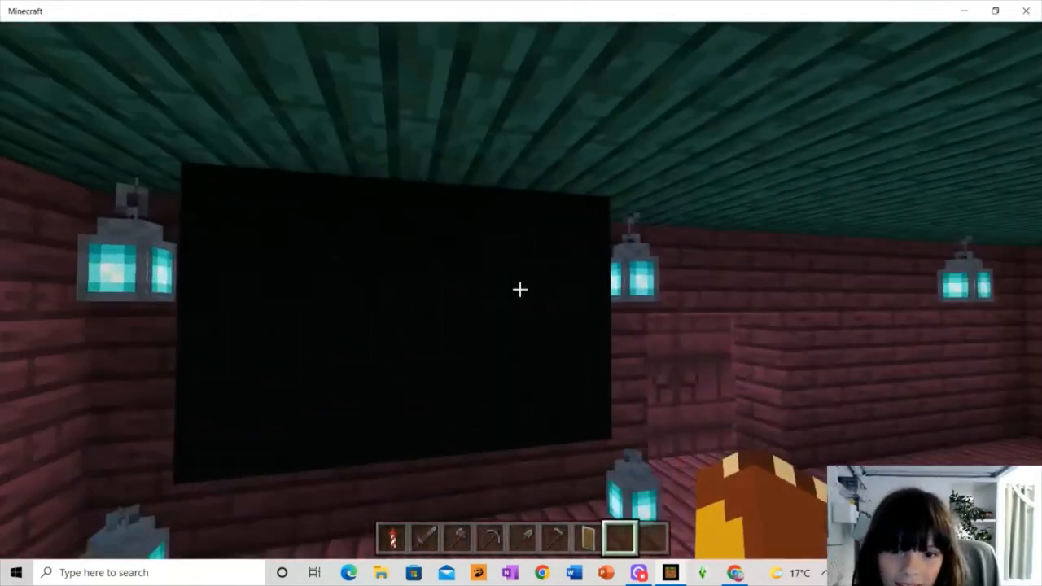
pyautogui.moveTo(521, 289)
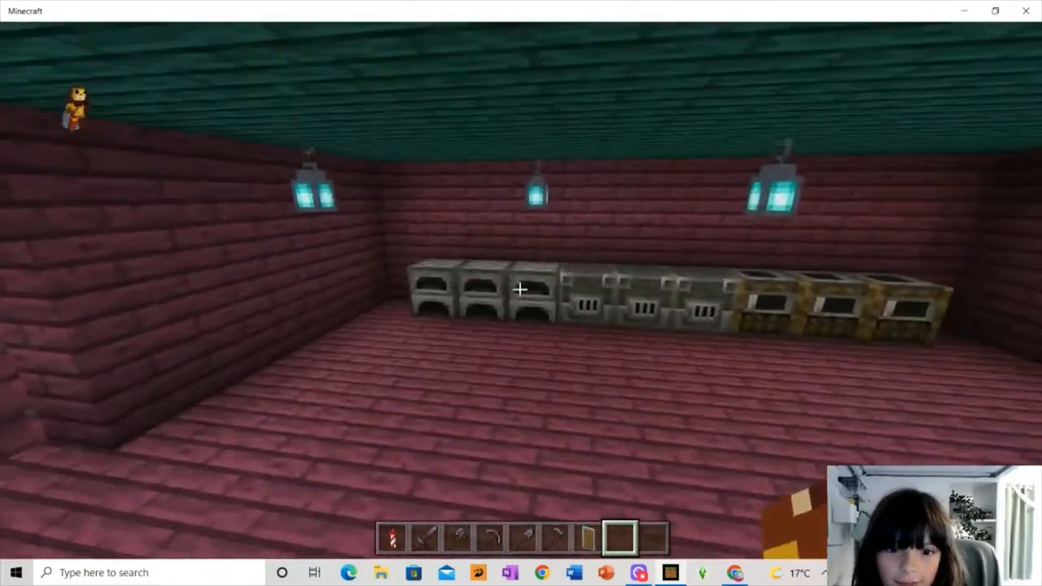
pyautogui.moveTo(521, 290)
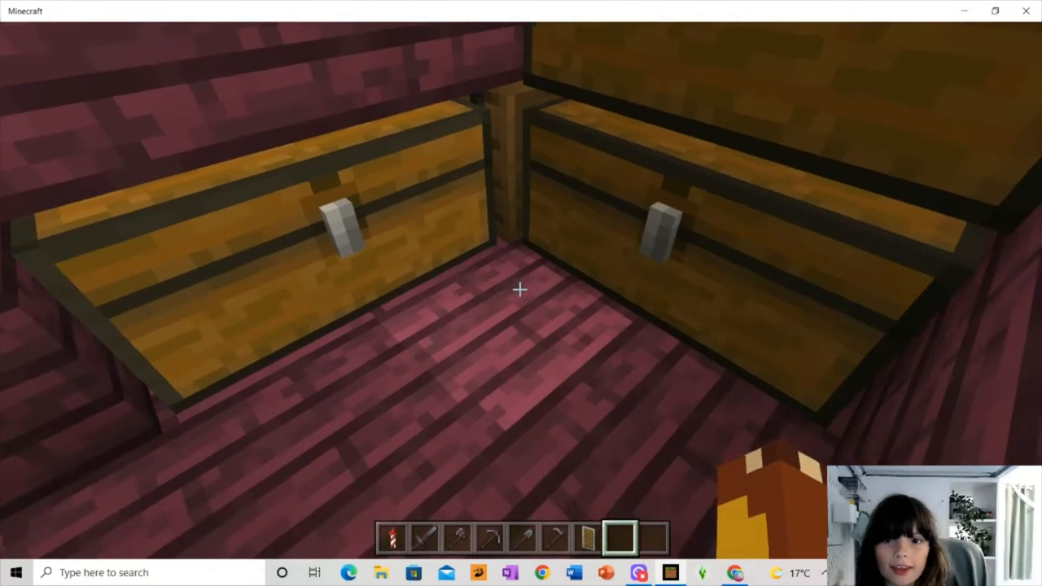
pyautogui.moveTo(521, 290)
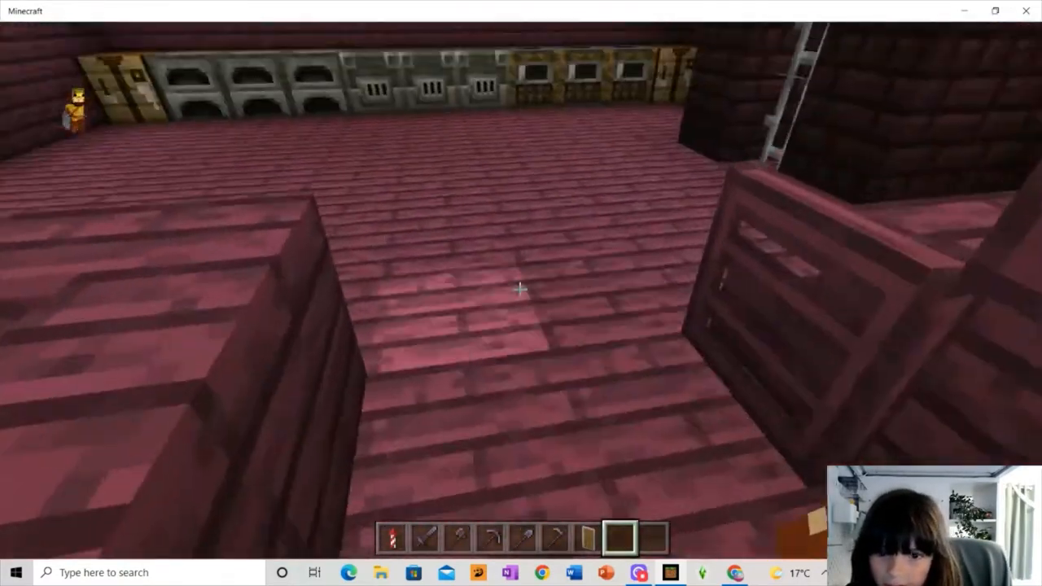
pyautogui.moveTo(521, 289)
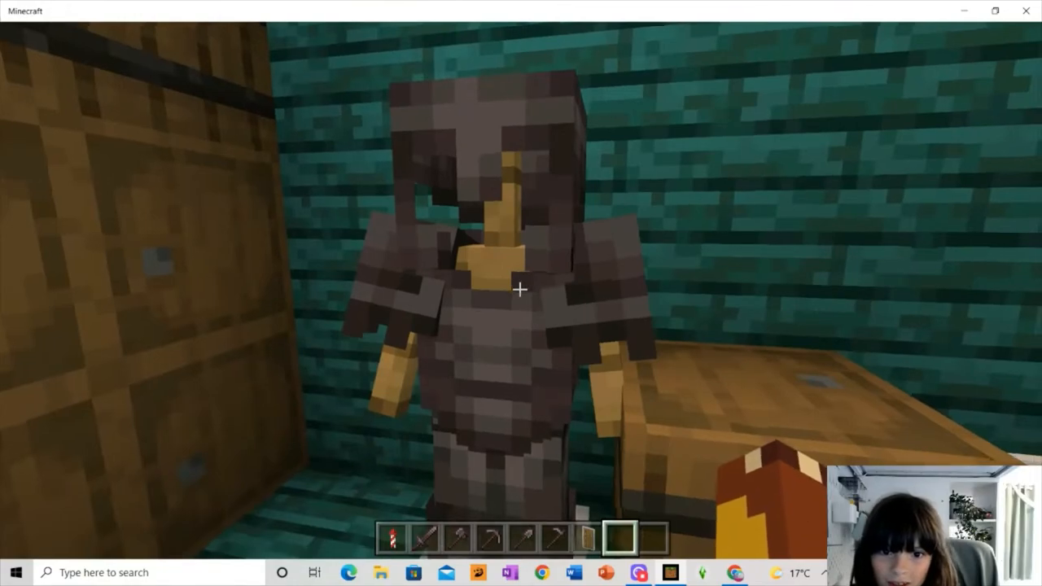
pyautogui.moveTo(520, 290)
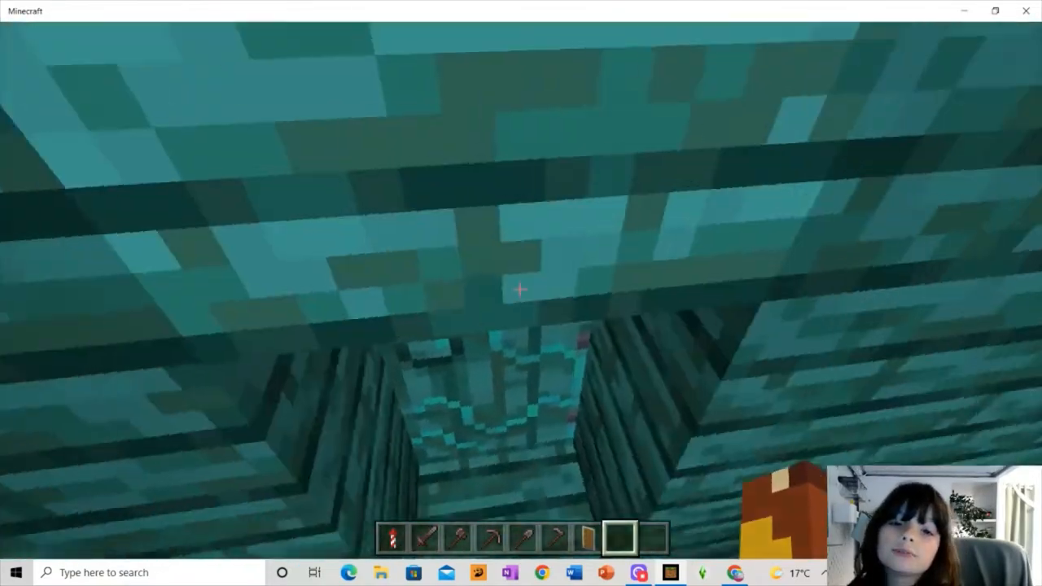
pyautogui.moveTo(520, 293)
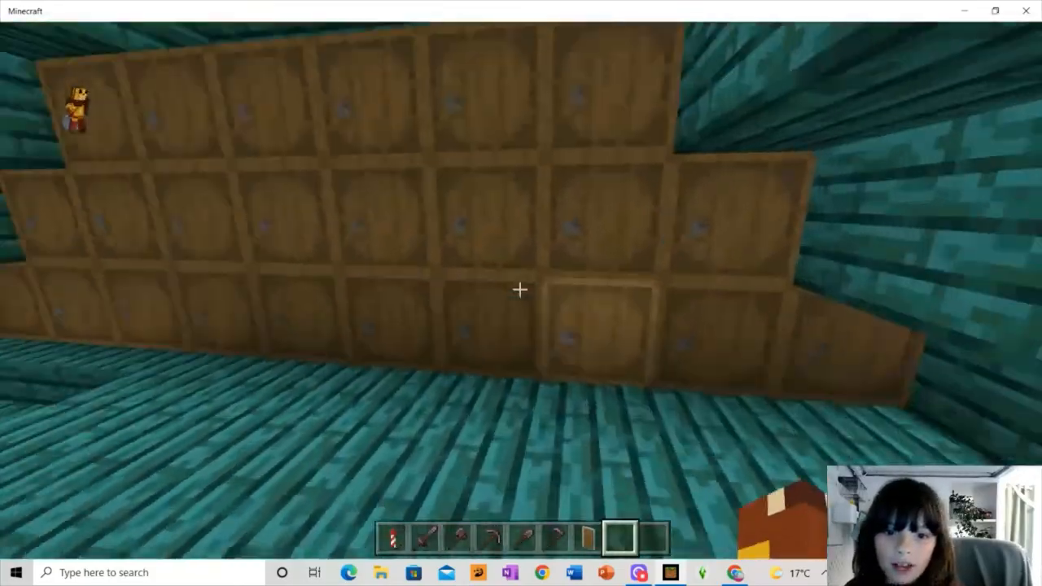
pyautogui.moveTo(521, 290)
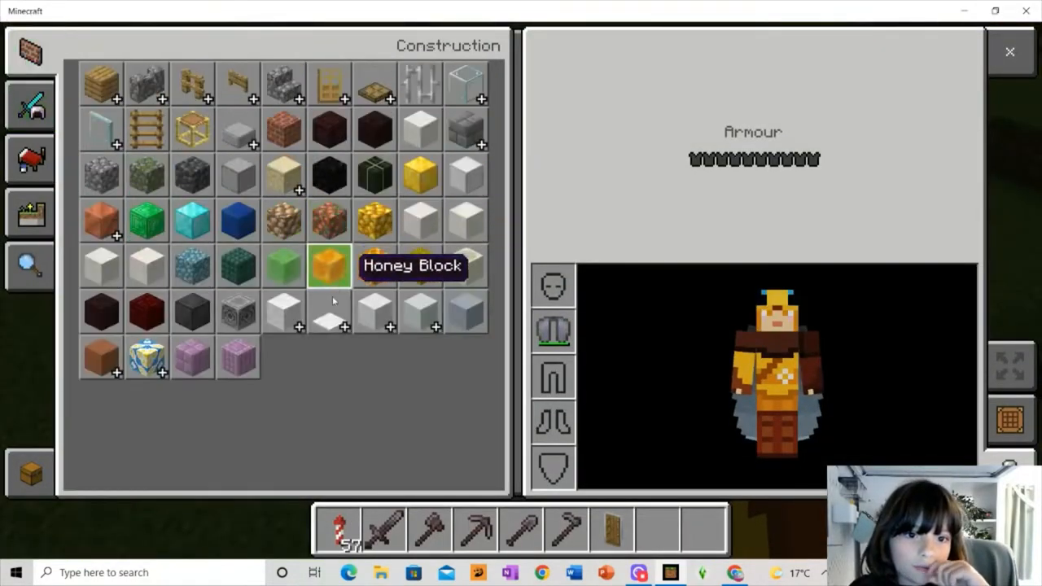
pyautogui.moveTo(394, 359)
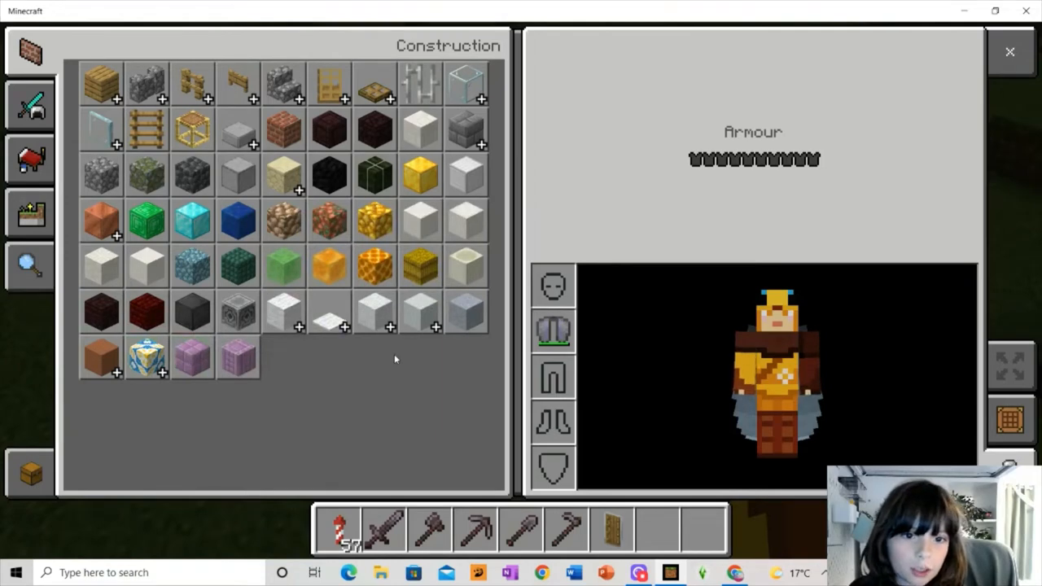
pyautogui.moveTo(328, 313)
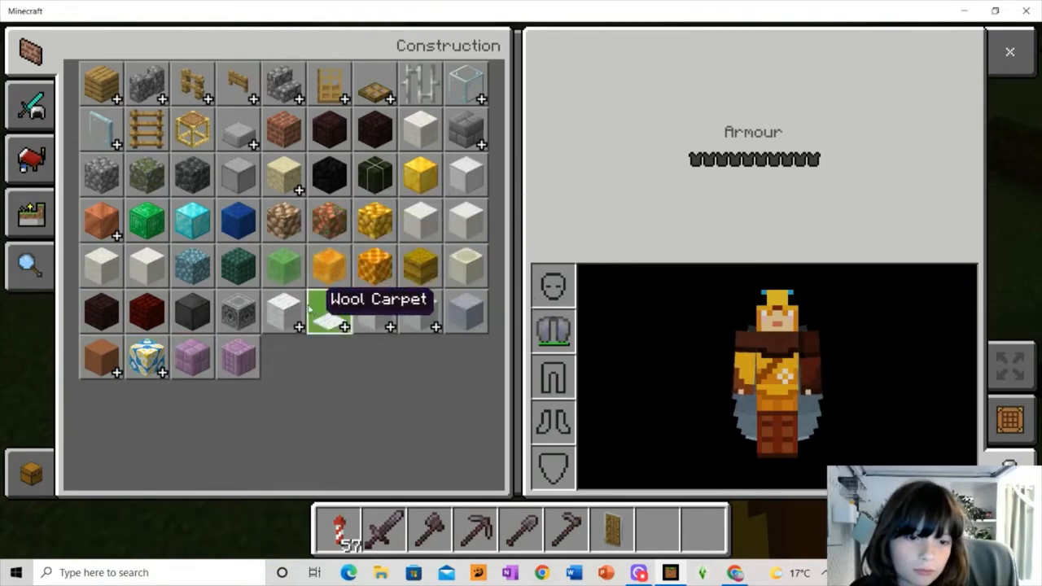
# Browse the creative categories to Nature and put a 64 stack of dark blocks in the hotbar
pyautogui.click(29, 160)
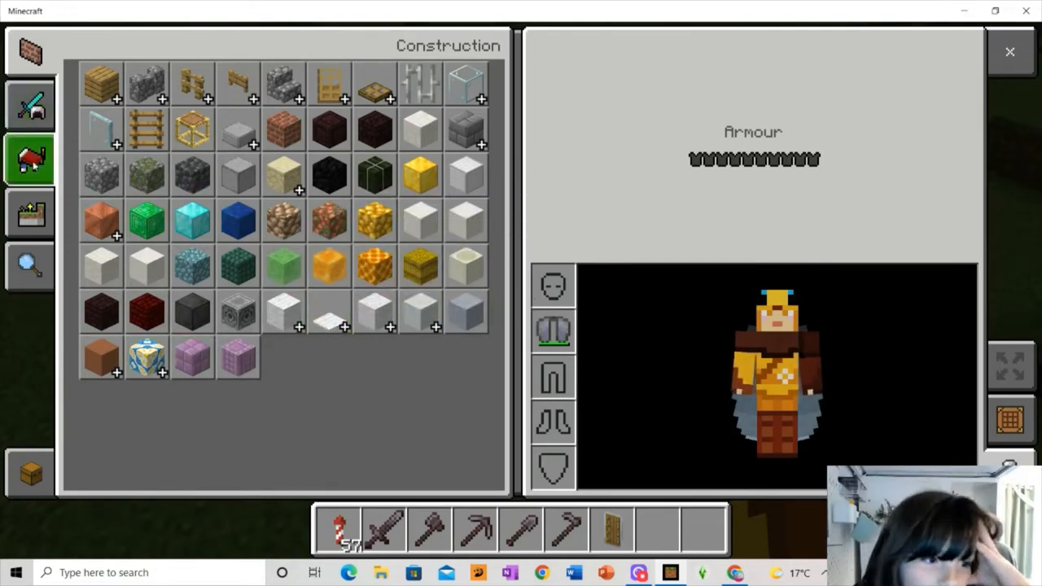
pyautogui.click(29, 211)
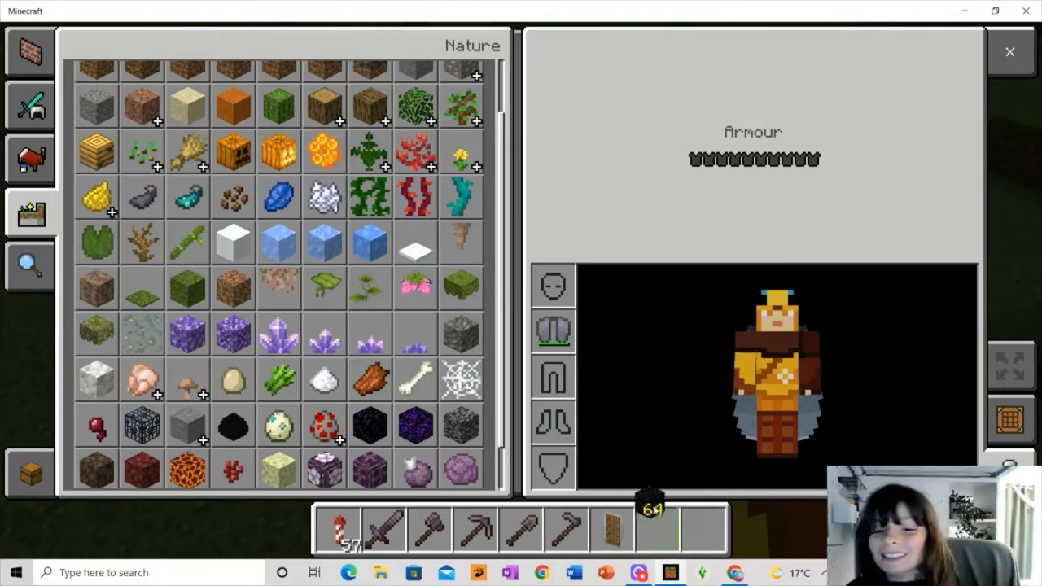
pyautogui.click(31, 106)
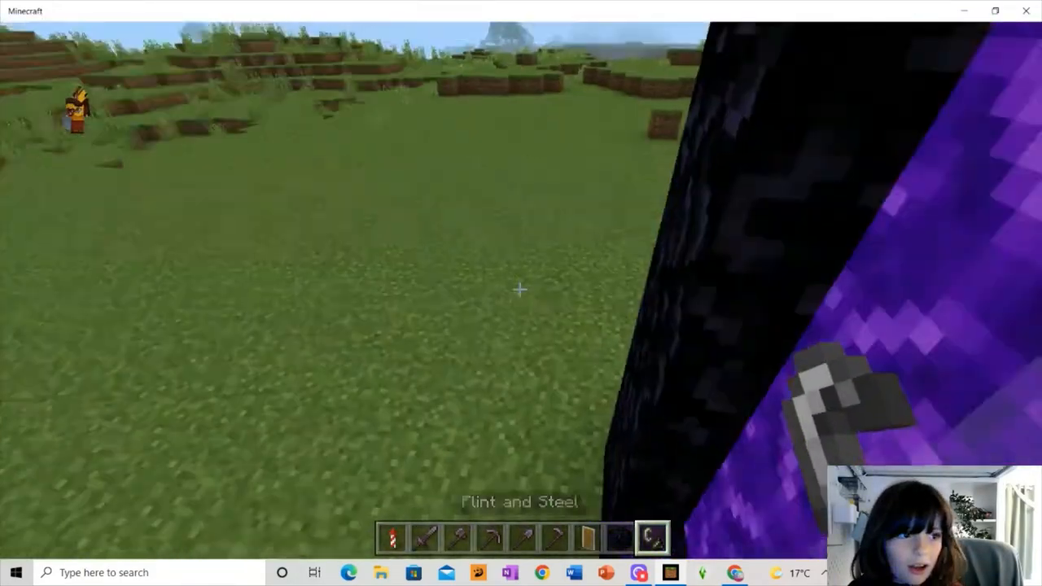
# Pause and resume beside the freshly lit purple portal, then bring up the inventory
pyautogui.press('Escape')
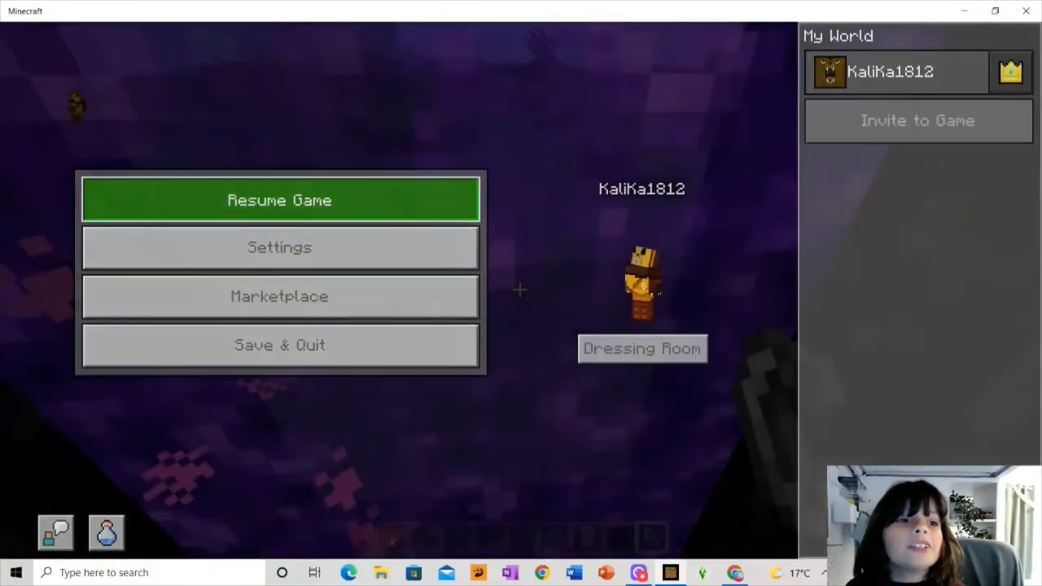
pyautogui.click(280, 198)
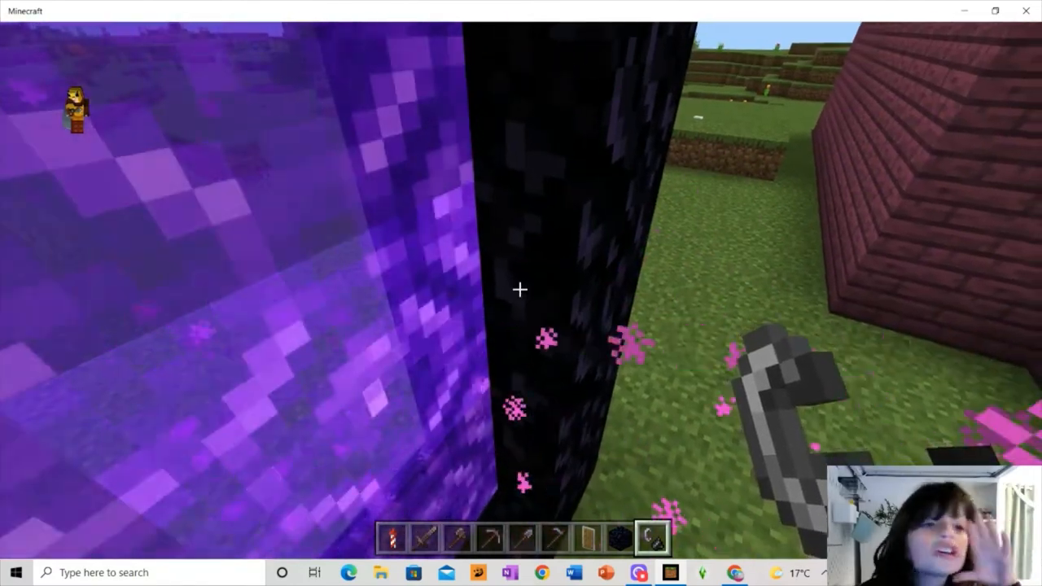
pyautogui.moveTo(521, 290)
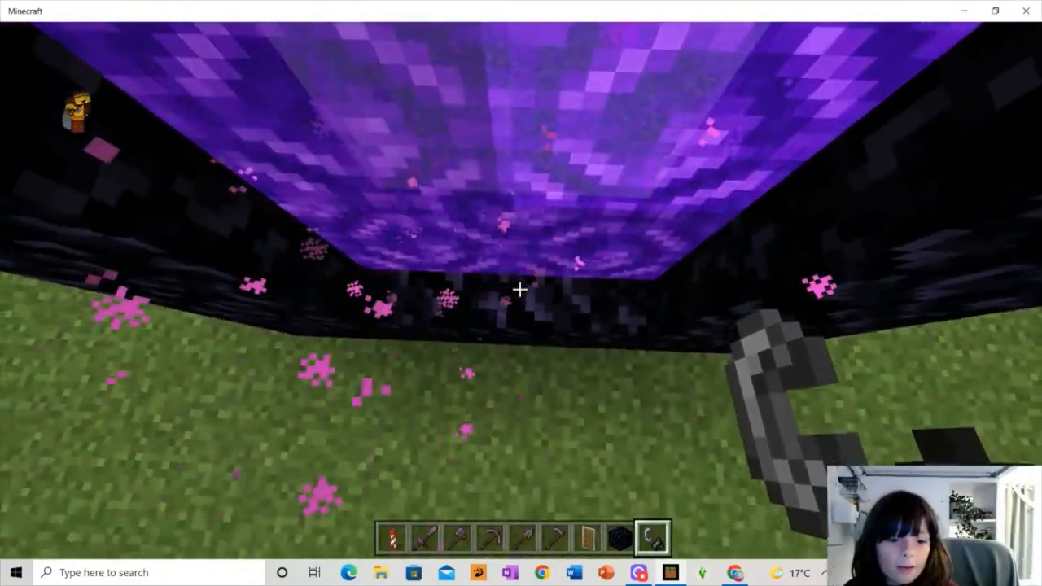
pyautogui.press('e')
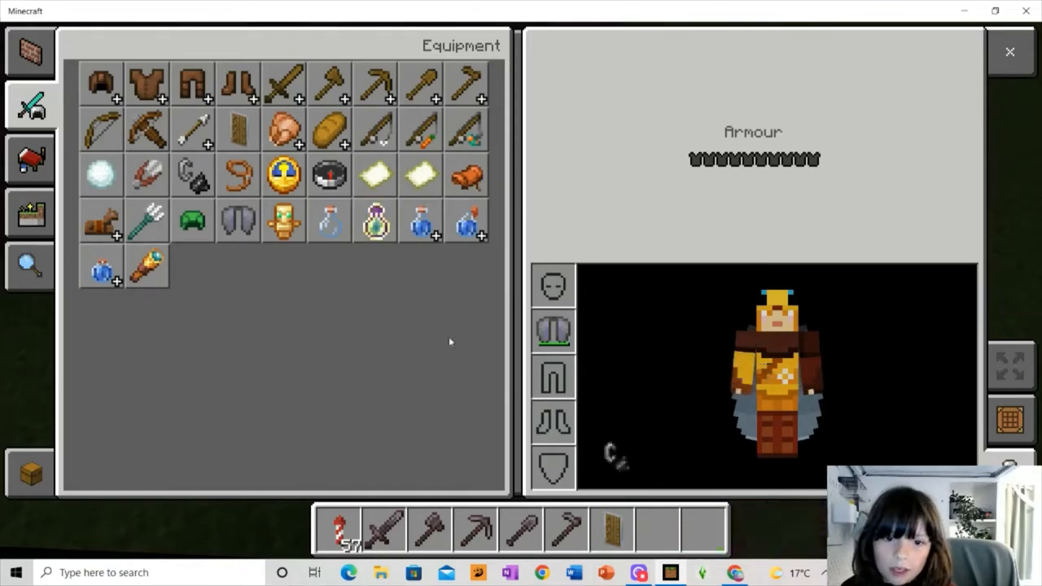
# Set the world's Default Game Mode to Survival in the game settings
pyautogui.press('Escape')
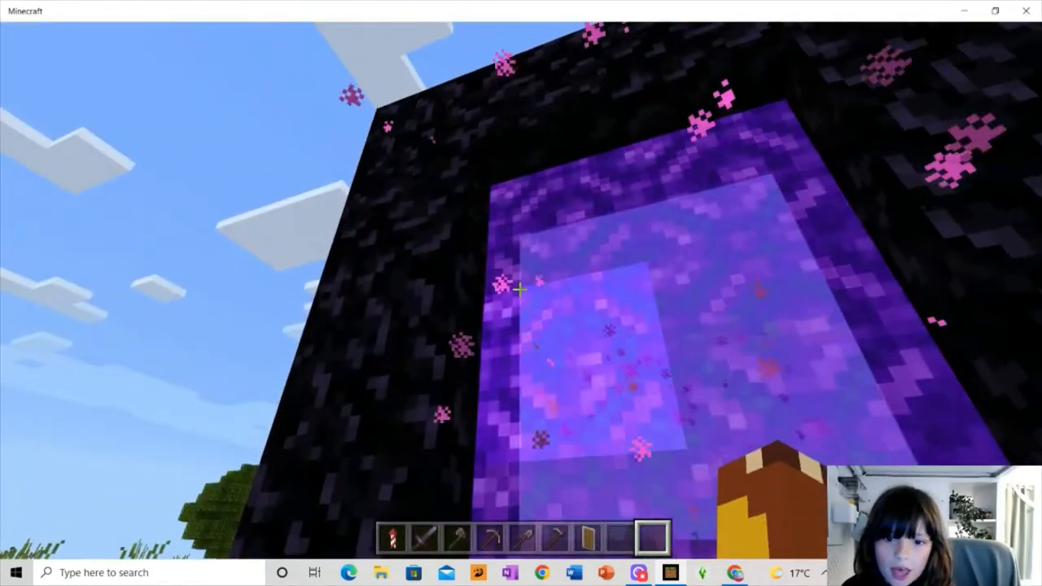
pyautogui.press('Escape')
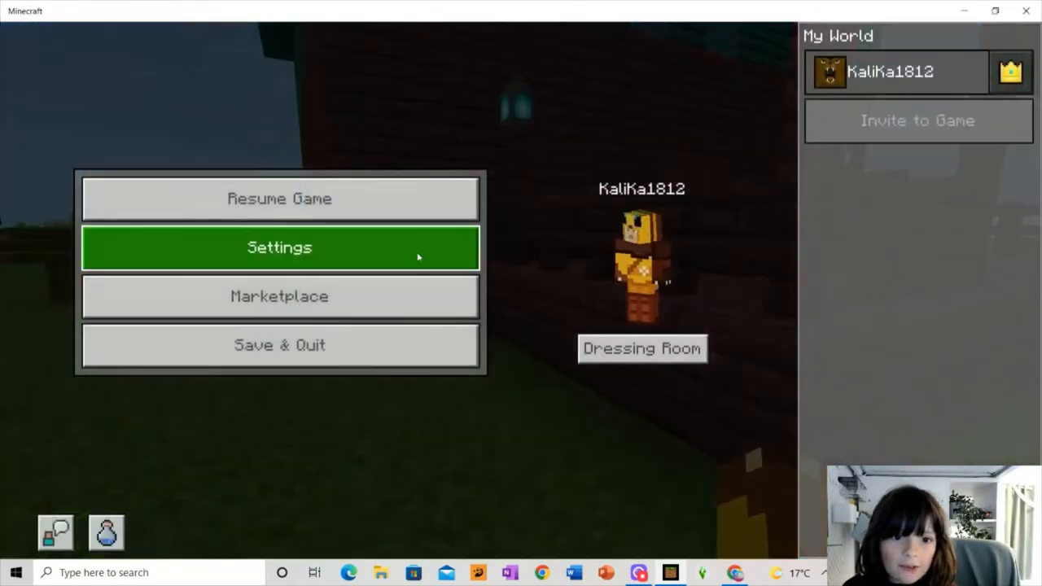
pyautogui.click(280, 248)
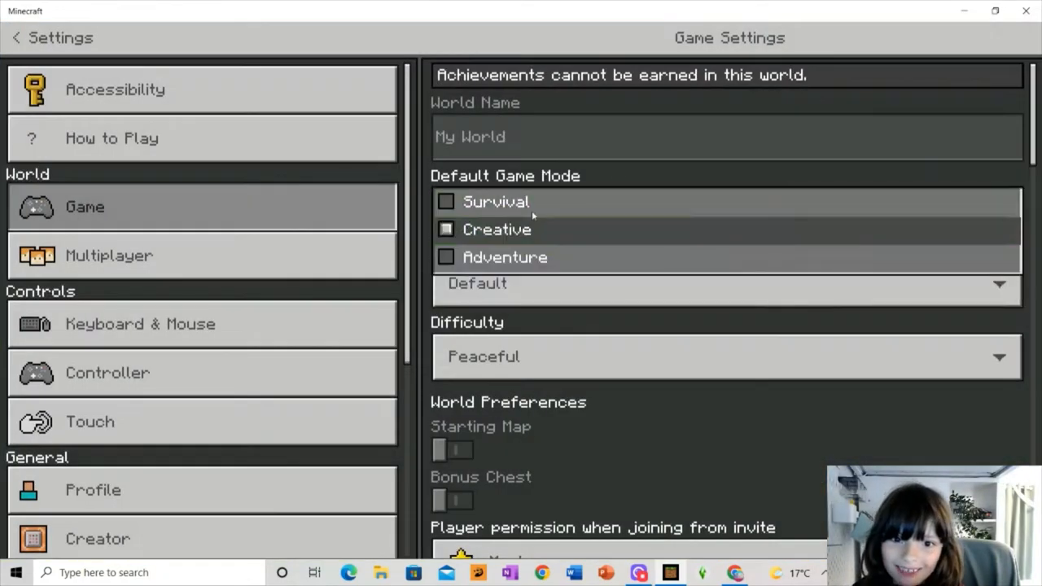
pyautogui.click(495, 202)
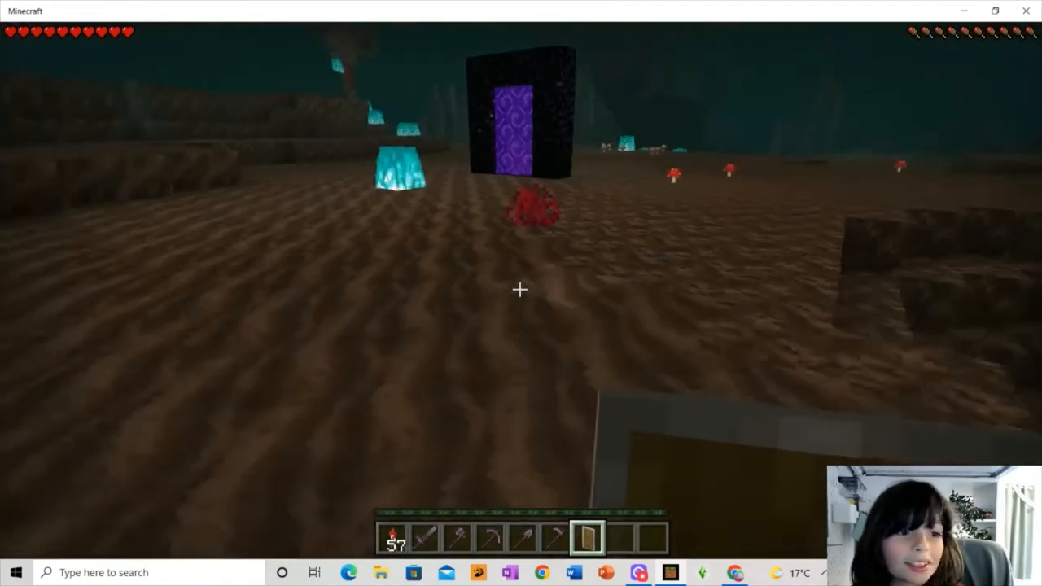
pyautogui.moveTo(521, 293)
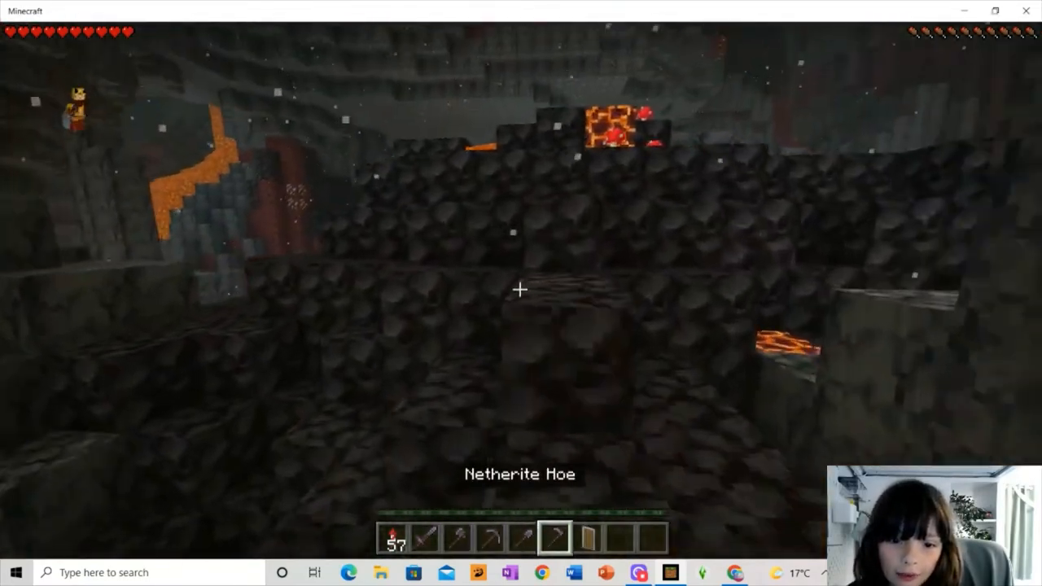
# Take the pickaxe from hotbar slot 4 to mine blackstone and magma blocks
pyautogui.press('4')
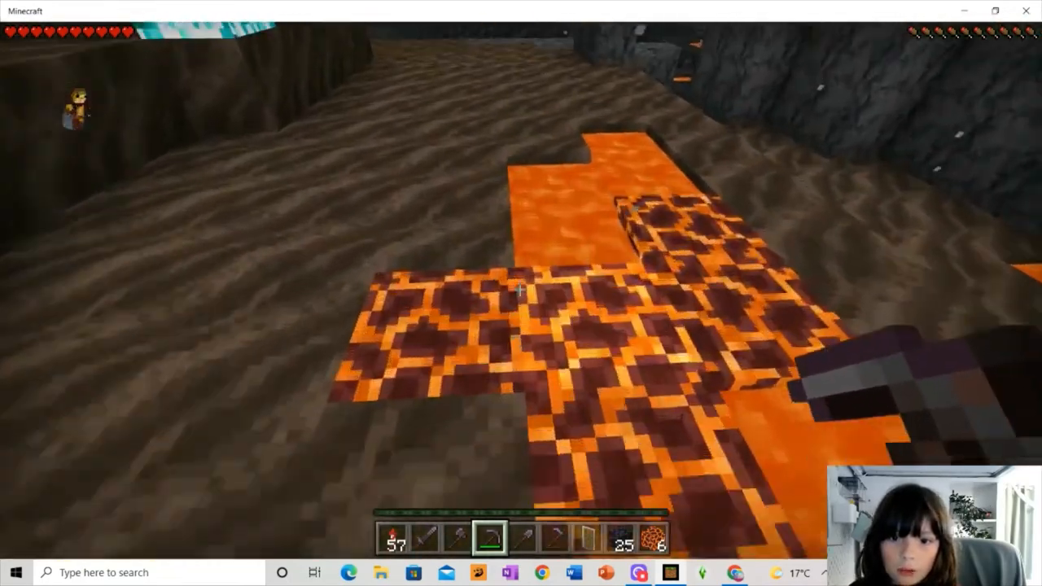
# Pause and resume play before walking back across the Nether toward the portal
pyautogui.press('Escape')
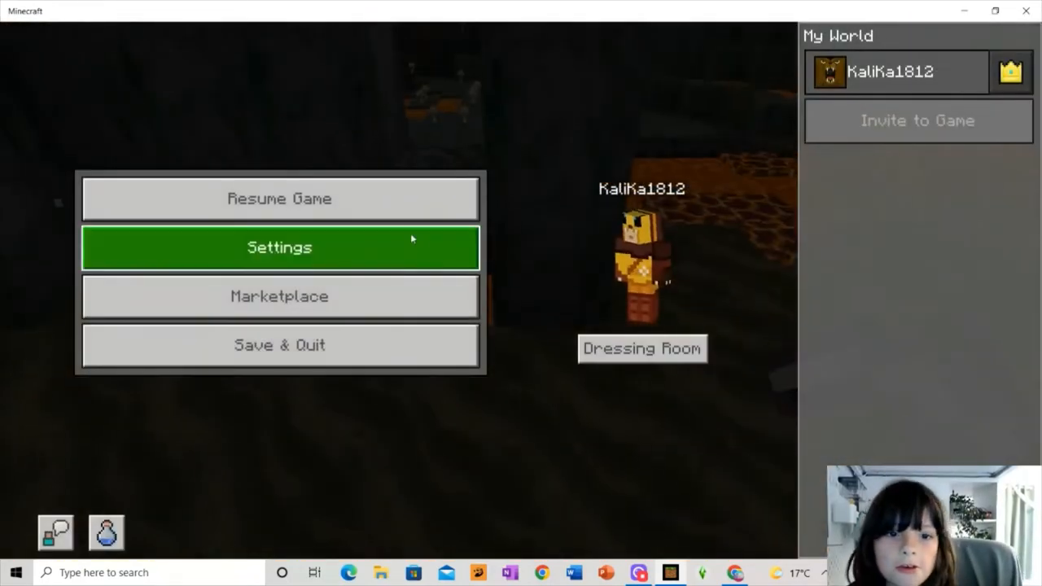
pyautogui.click(280, 198)
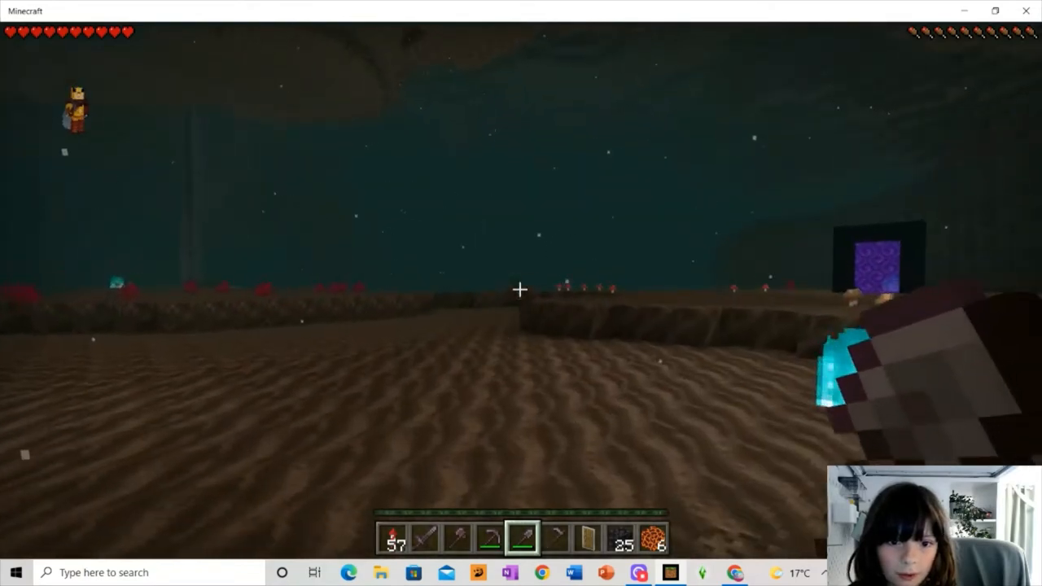
# Hold the item in hotbar slot 6 while exploring farther across the Nether
pyautogui.press('6')
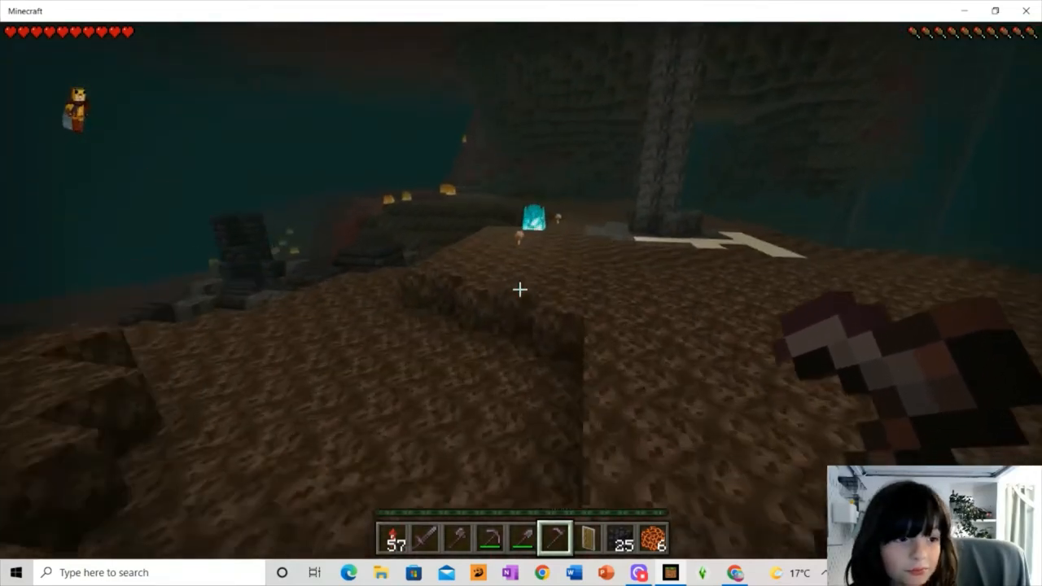
pyautogui.moveTo(521, 289)
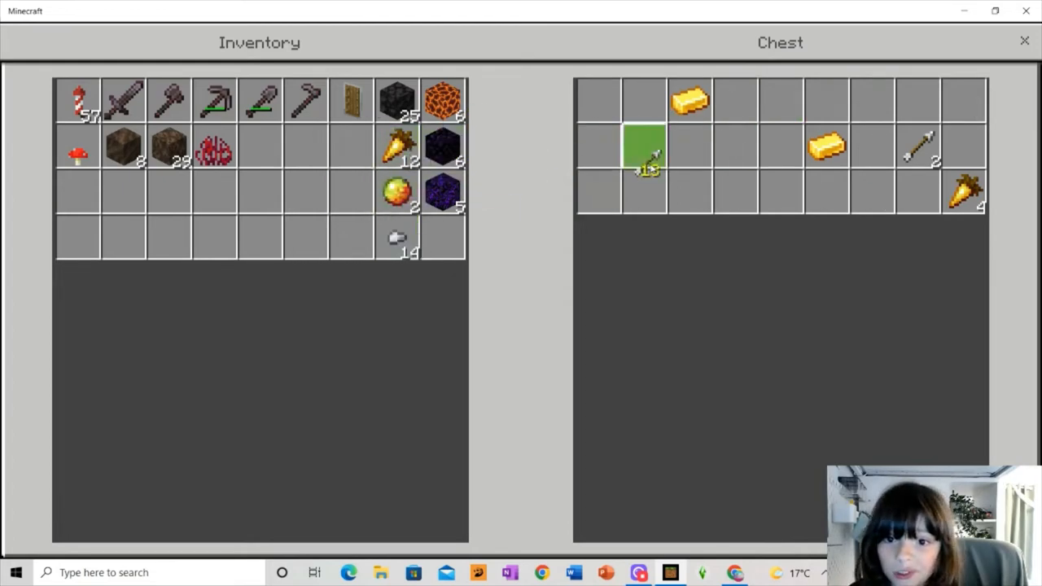
pyautogui.moveTo(645, 144)
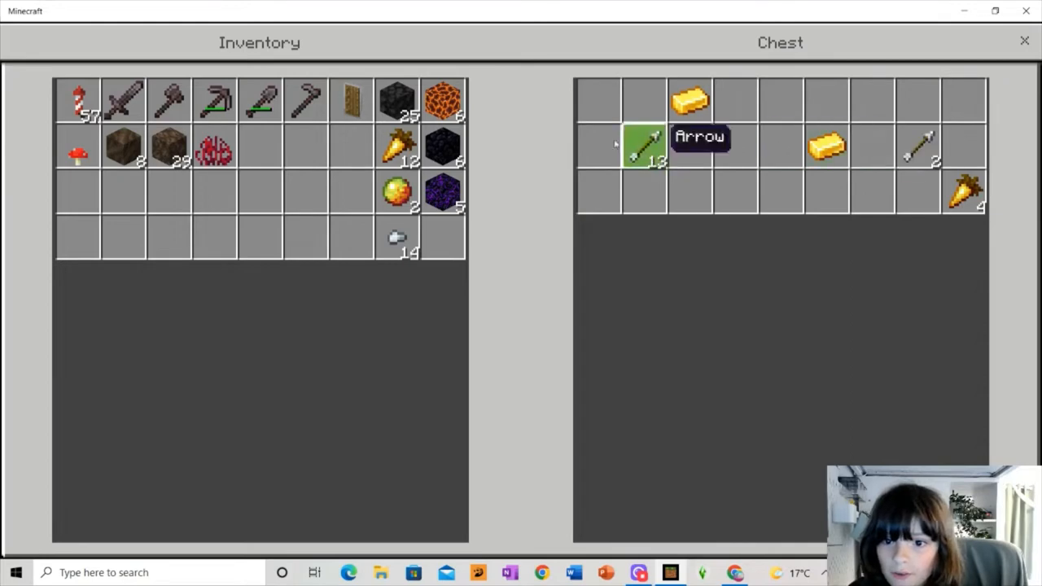
# Move the chest's arrows and remaining loot into the inventory and close the chest
pyautogui.click(643, 144)
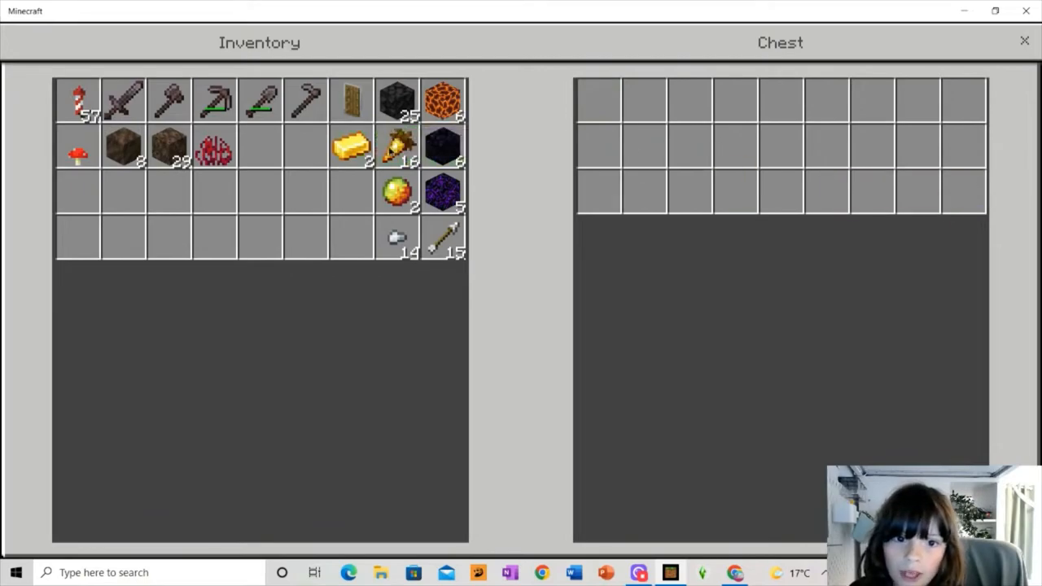
pyautogui.press('Escape')
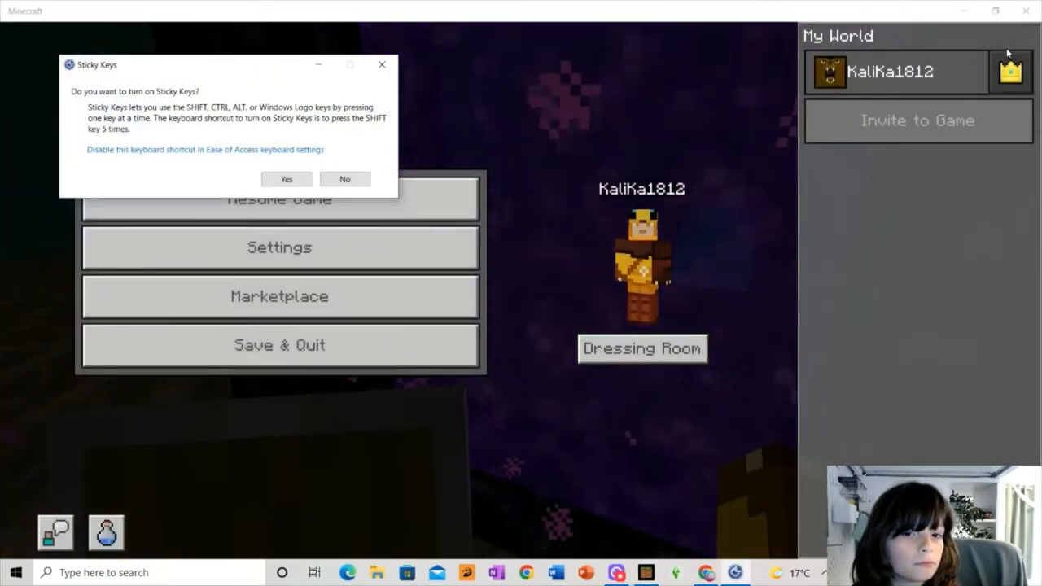
# Decline the Sticky Keys prompt and resume the game at the portal
pyautogui.click(345, 179)
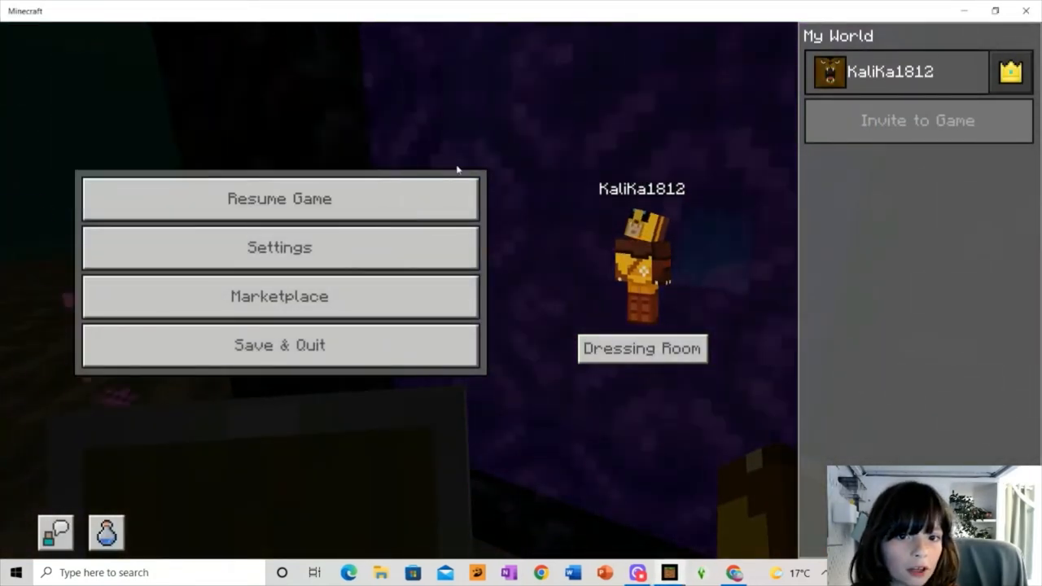
pyautogui.click(280, 199)
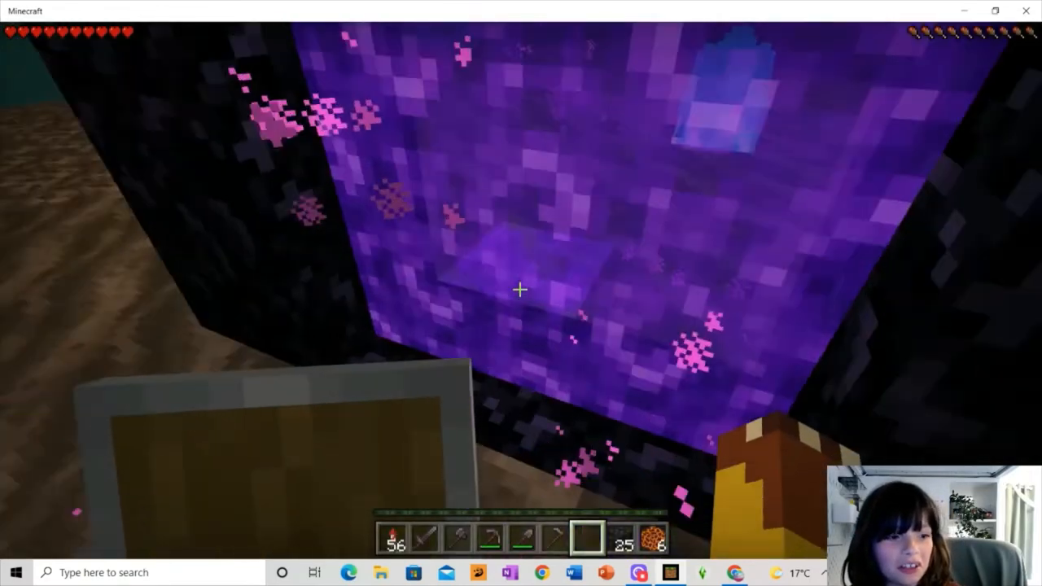